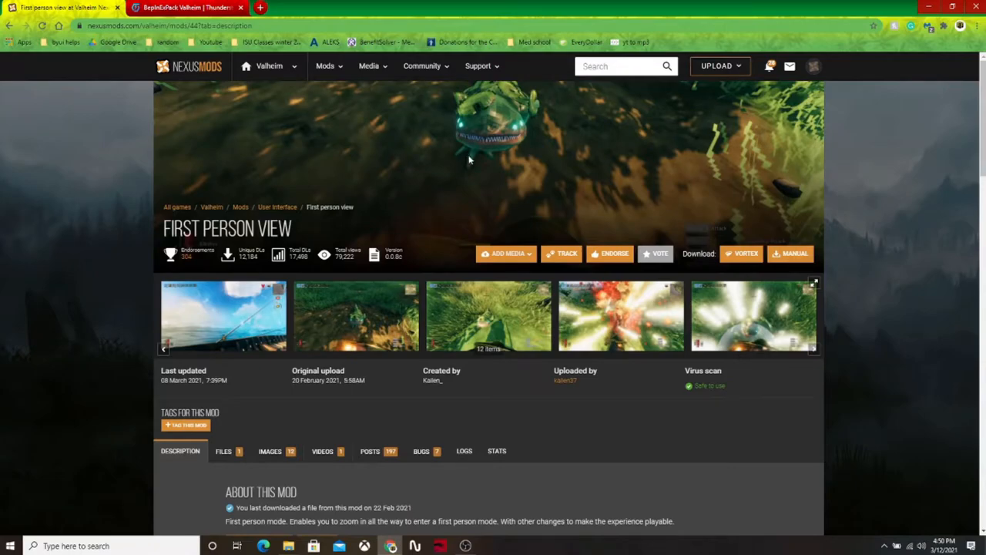
pyautogui.moveTo(752, 394)
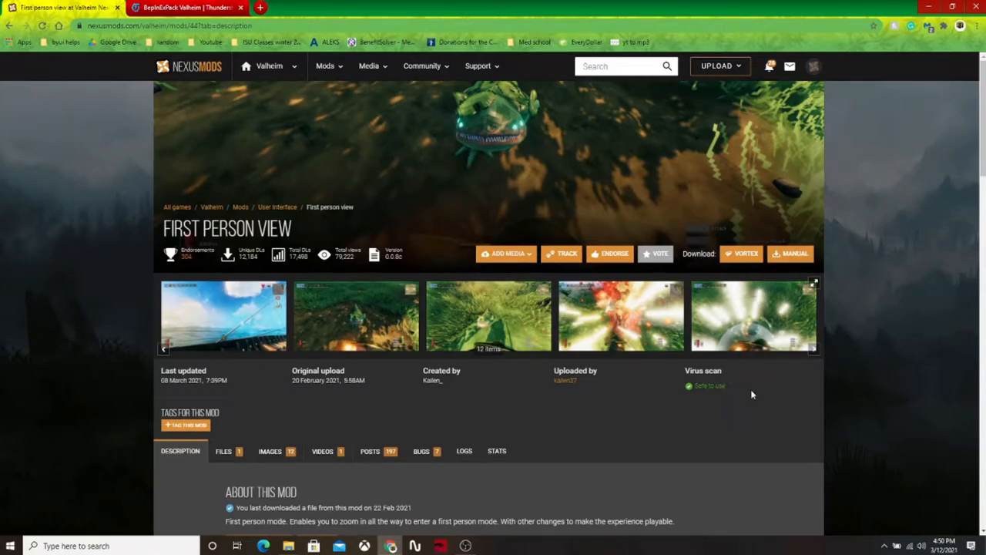
pyautogui.moveTo(488, 389)
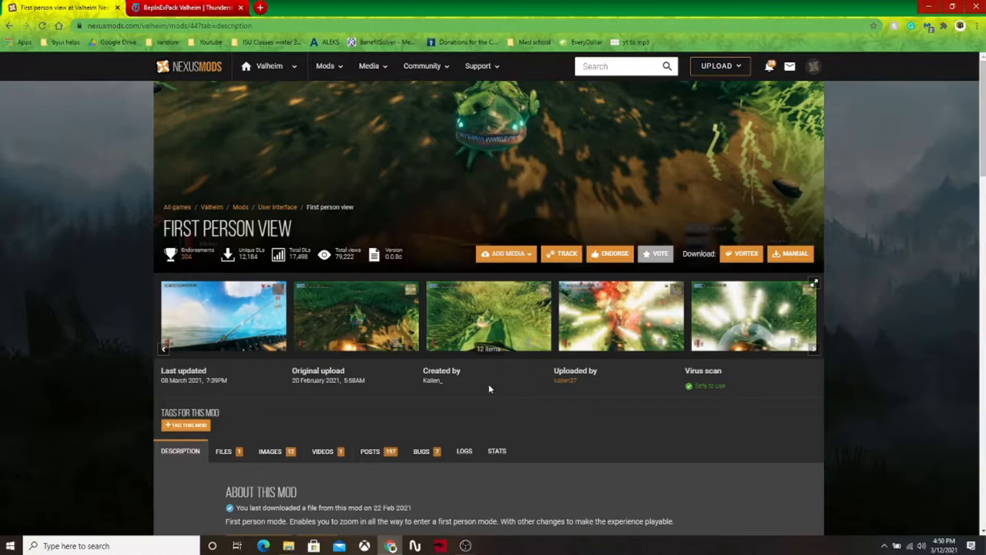
pyautogui.moveTo(507, 383)
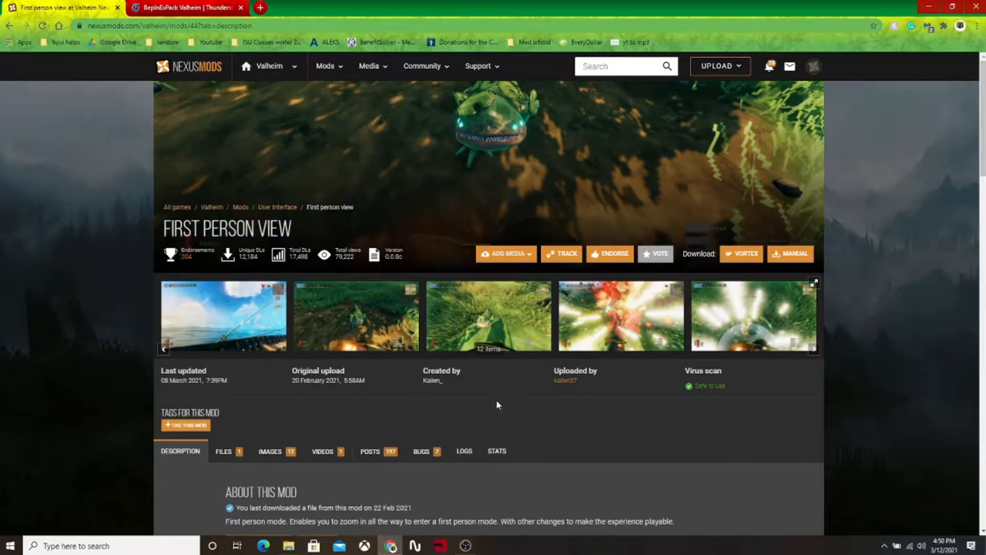
# - Bring the First Person View mod's Requirements panel into view, listing BepInExPack Valheim
pyautogui.scroll(-3)
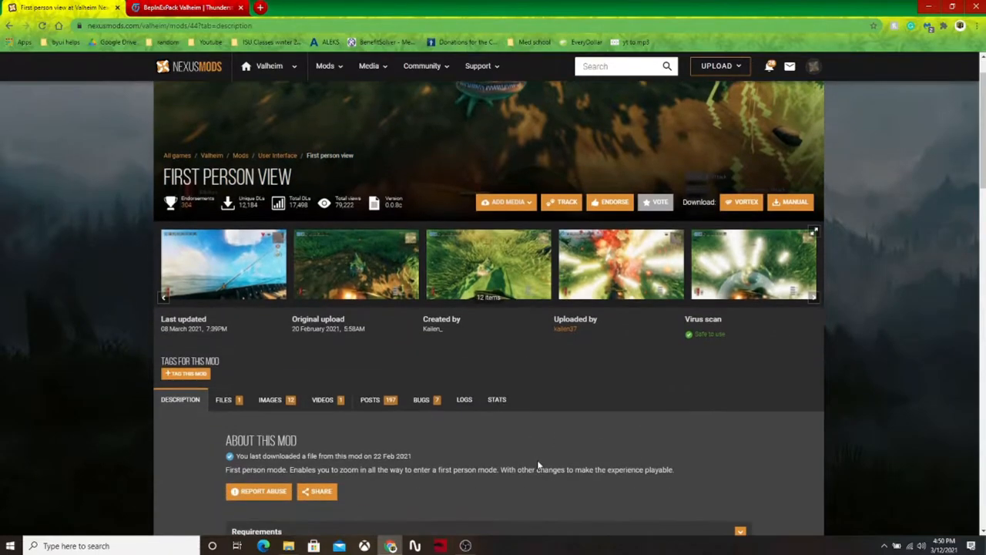
pyautogui.scroll(3)
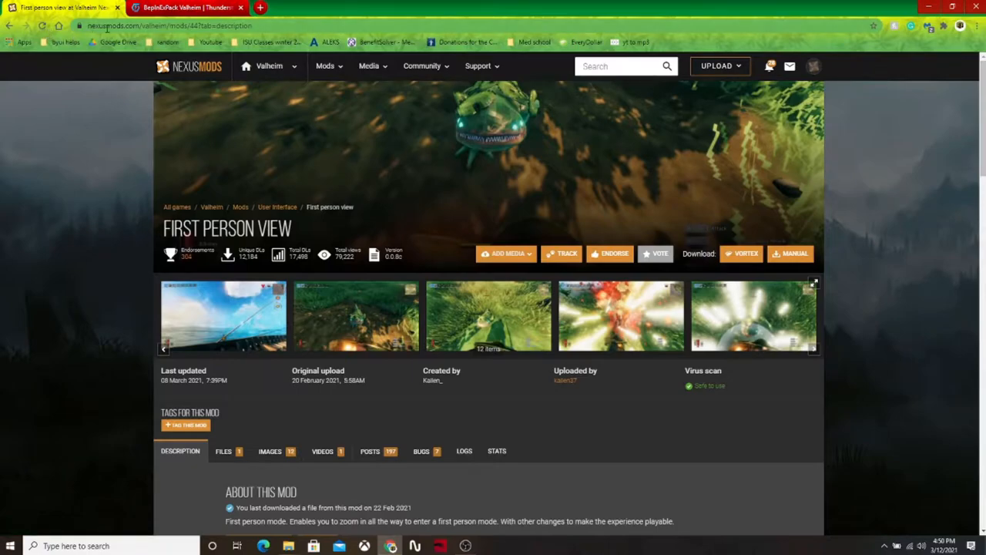
pyautogui.moveTo(220, 183)
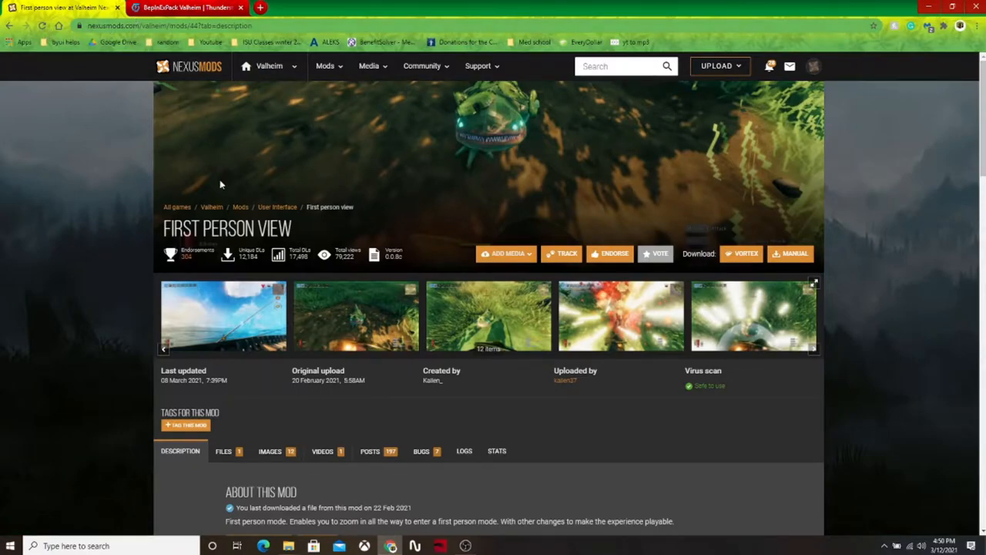
pyautogui.moveTo(597, 83)
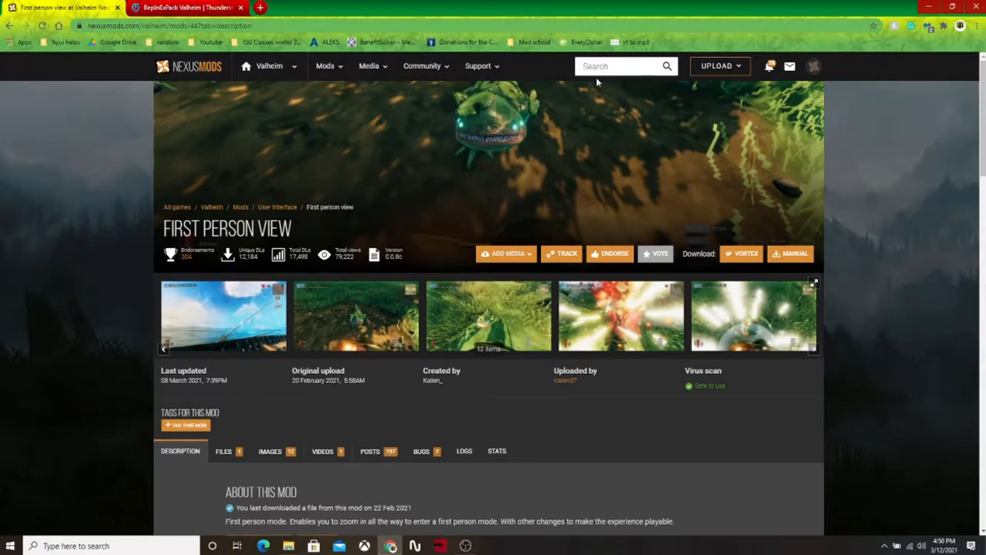
pyautogui.moveTo(462, 206)
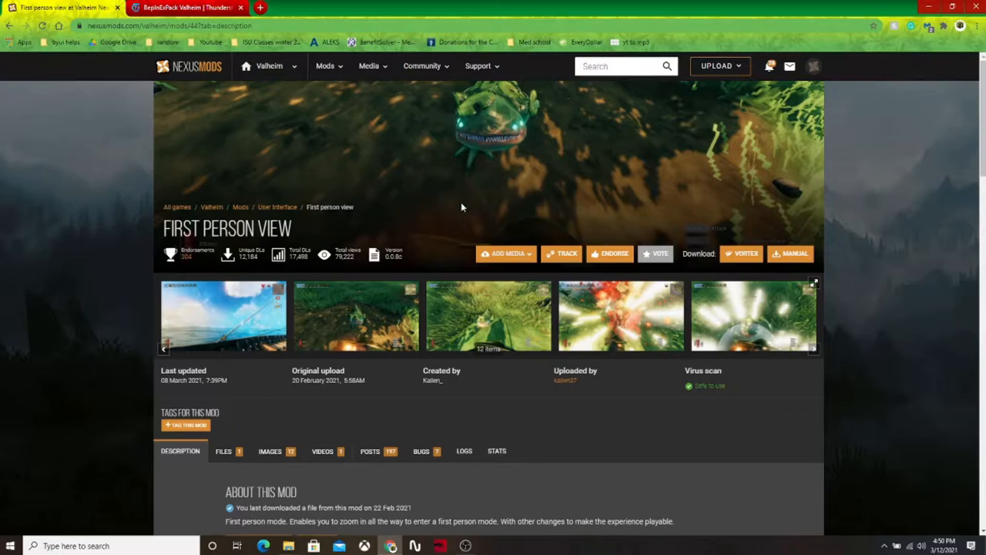
pyautogui.moveTo(227, 169)
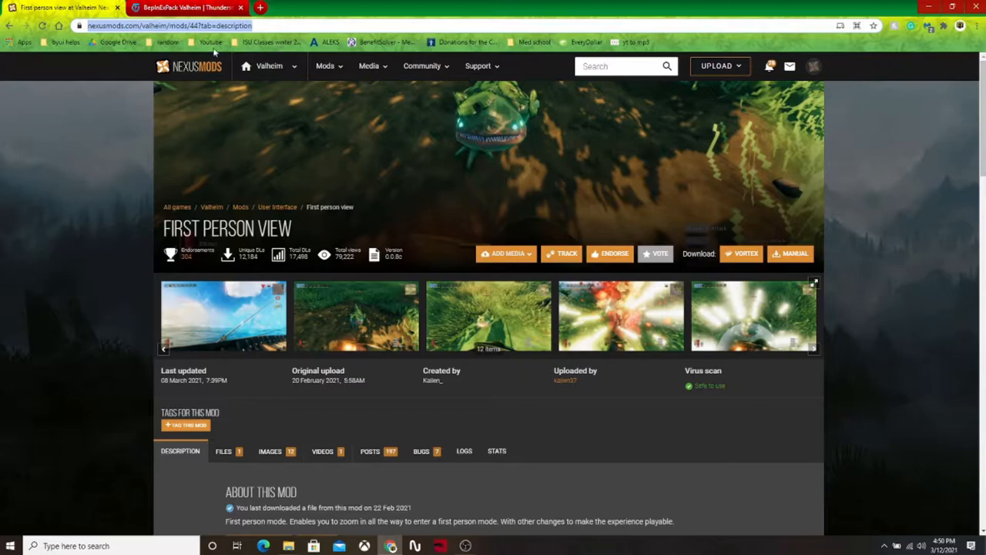
pyautogui.scroll(-3)
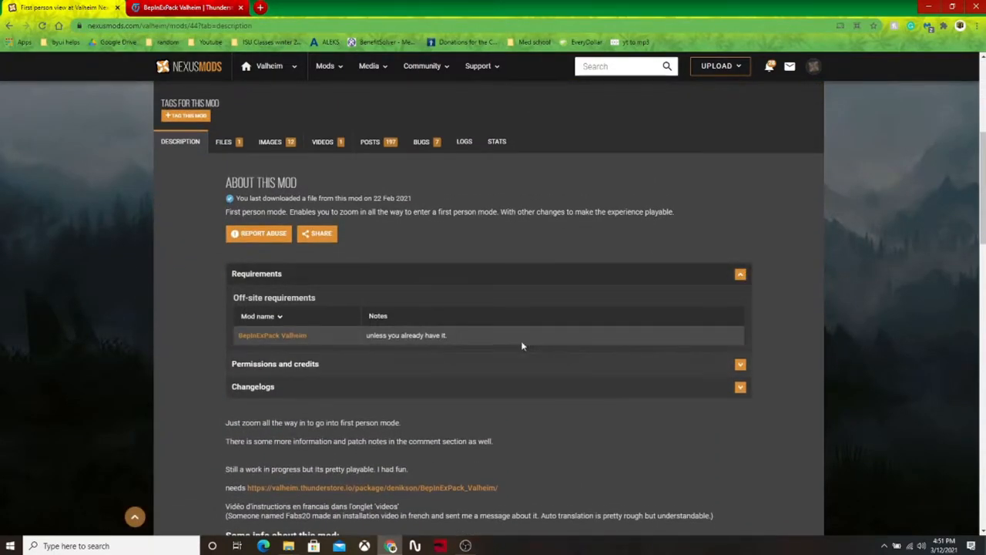
pyautogui.moveTo(272, 334)
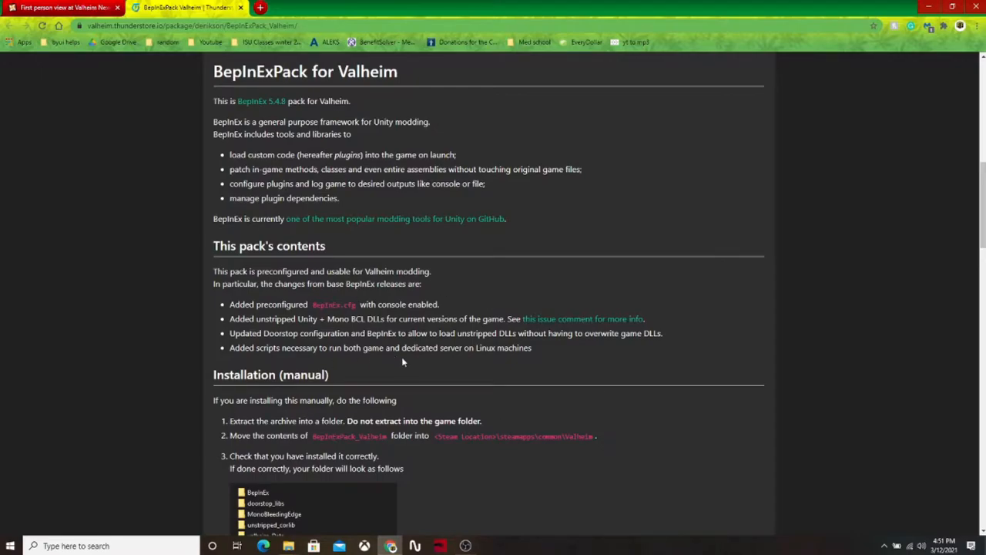
# - Reach the BepInExPack Valheim manual installation steps and highlight the Steam install path
pyautogui.scroll(-3)
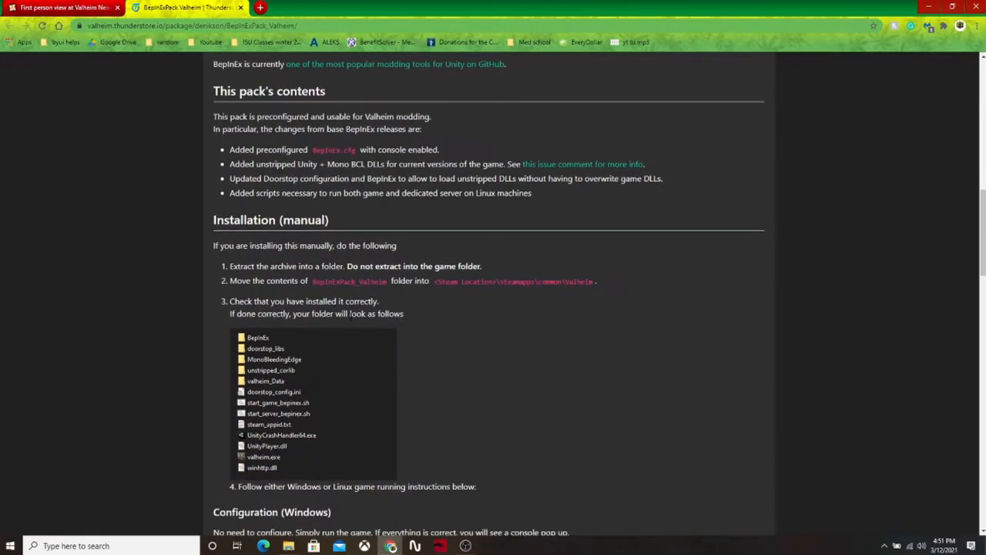
pyautogui.moveTo(479, 308)
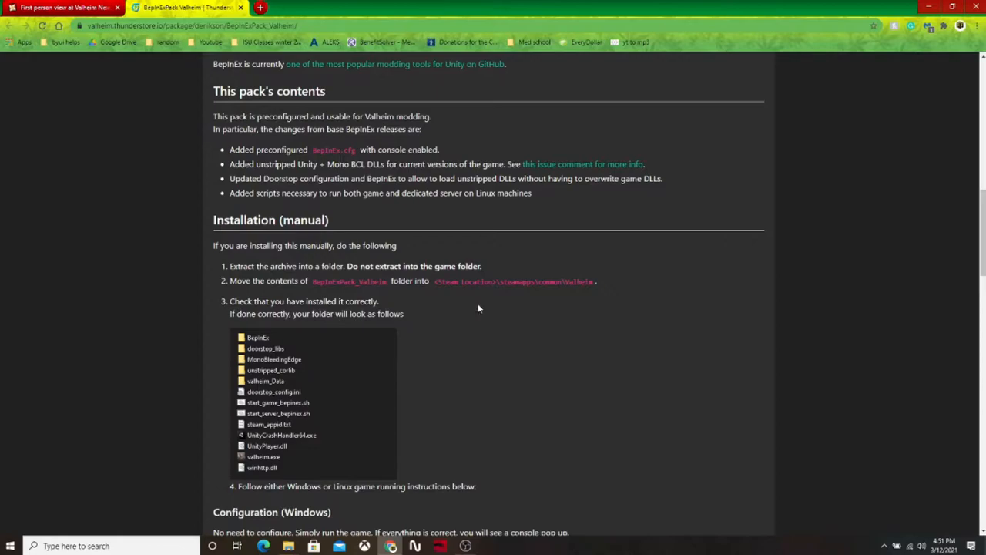
pyautogui.moveTo(482, 321)
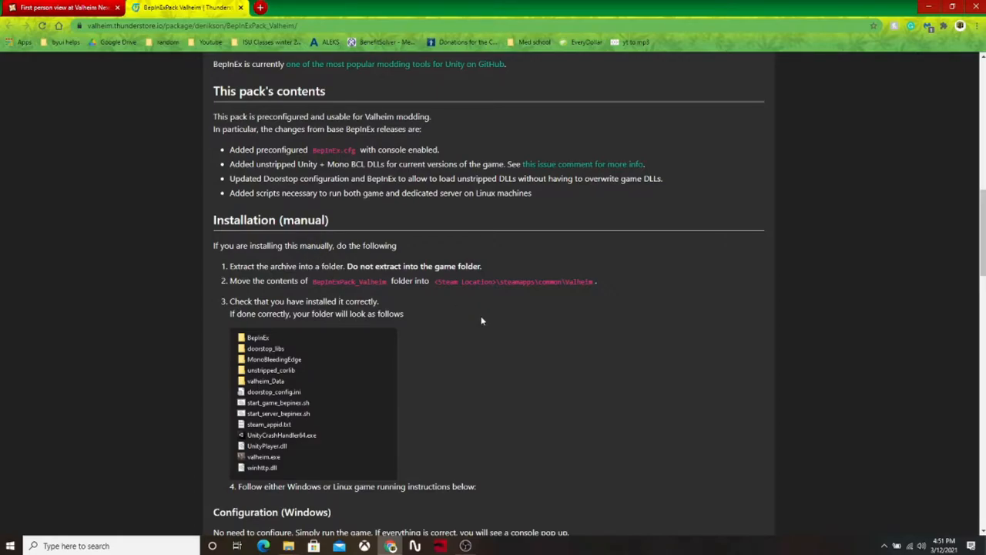
pyautogui.scroll(-3)
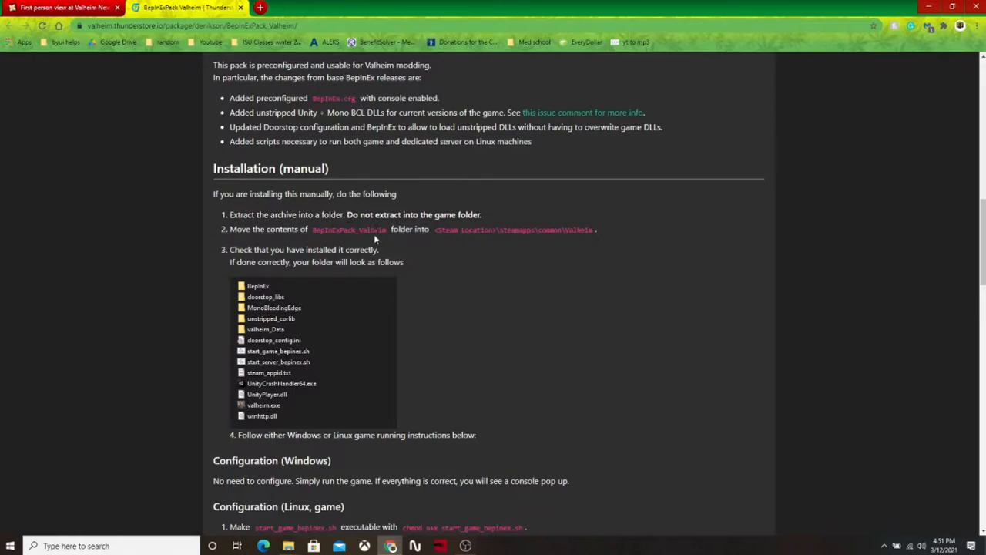
pyautogui.moveTo(376, 239)
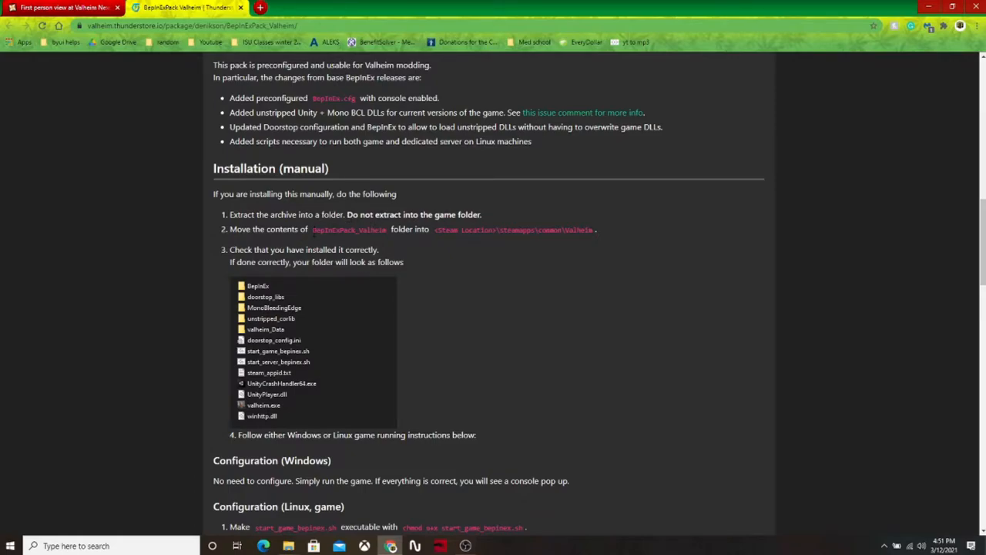
pyautogui.doubleClick(349, 230)
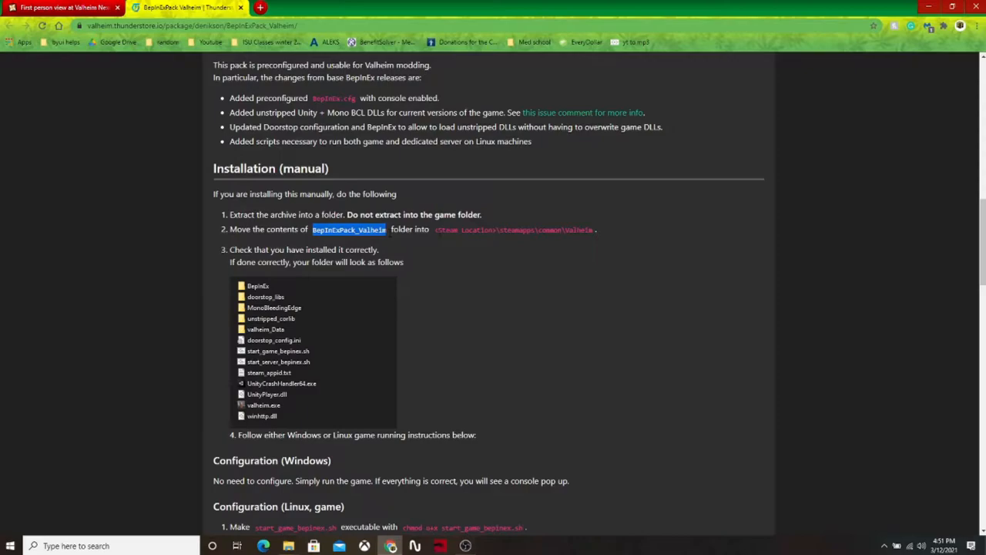
pyautogui.click(514, 229)
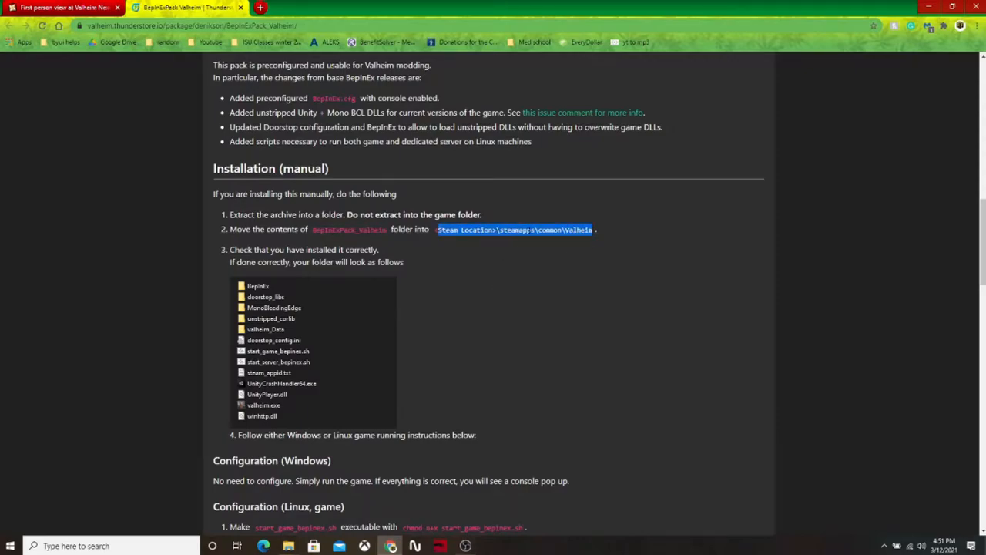
pyautogui.moveTo(288, 546)
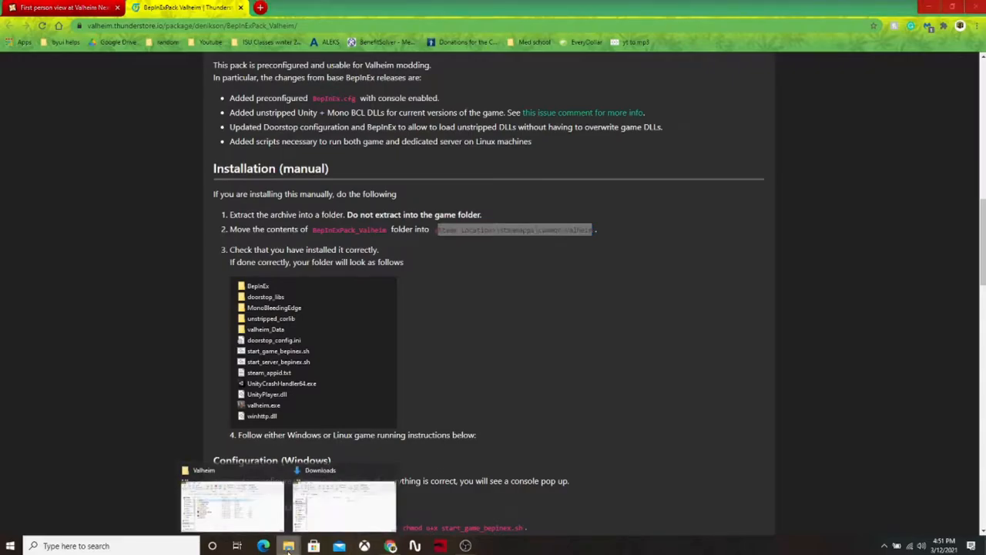
# - Bring up the File Explorer window and enter the Valheim game folder
pyautogui.click(231, 501)
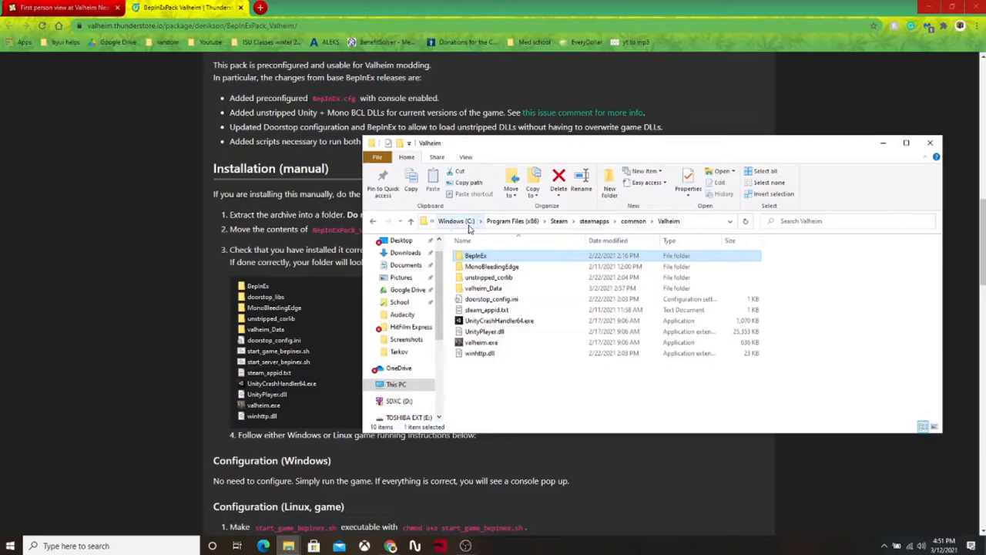
pyautogui.moveTo(512, 224)
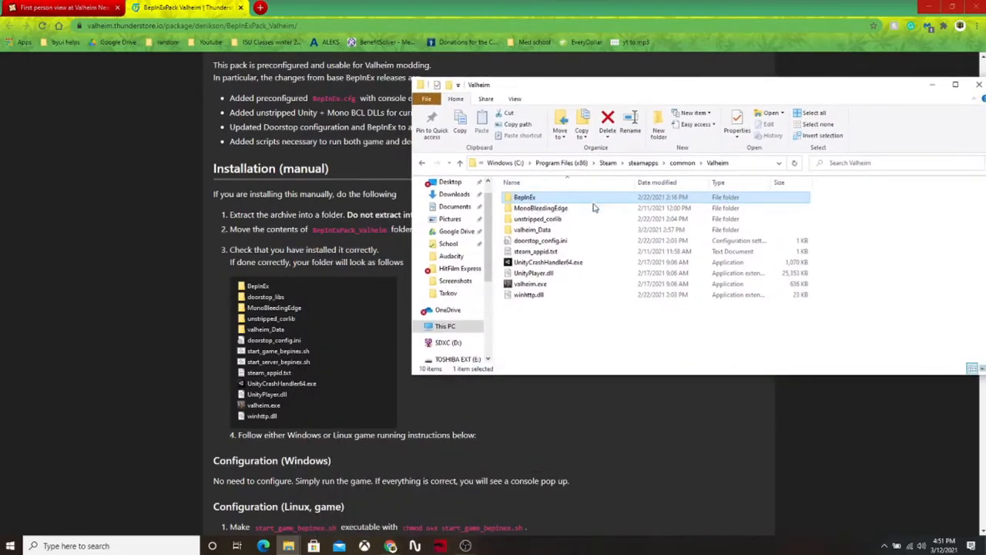
pyautogui.moveTo(597, 200)
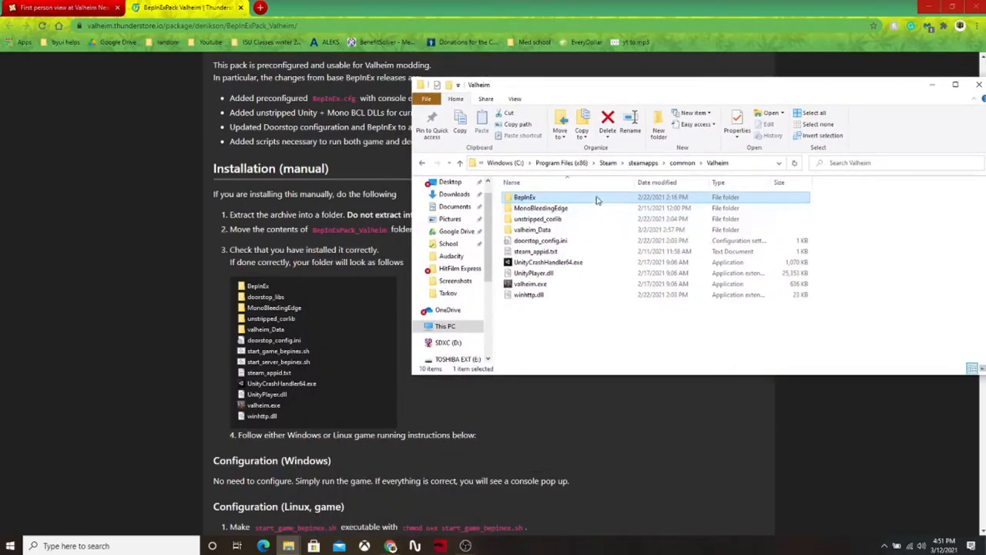
pyautogui.moveTo(537, 219)
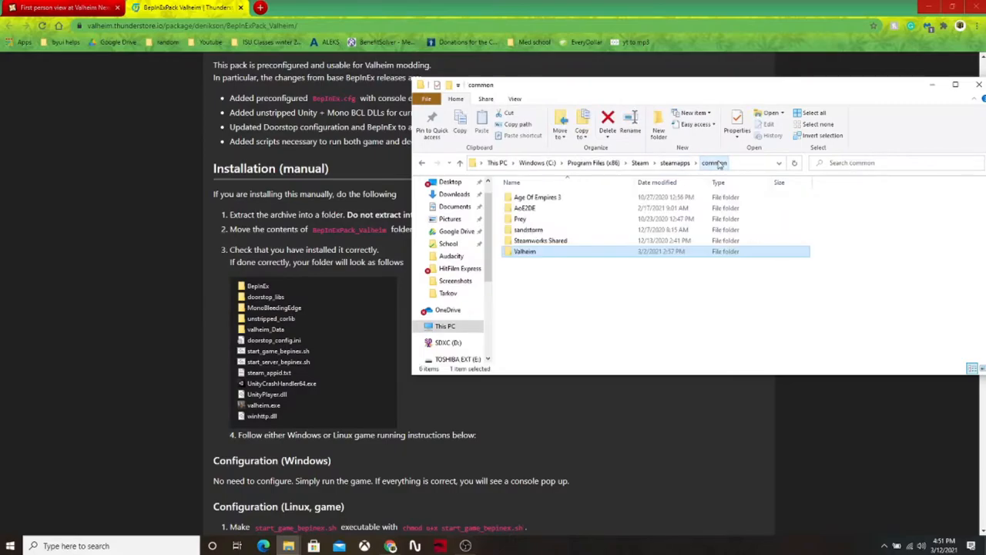
pyautogui.doubleClick(525, 251)
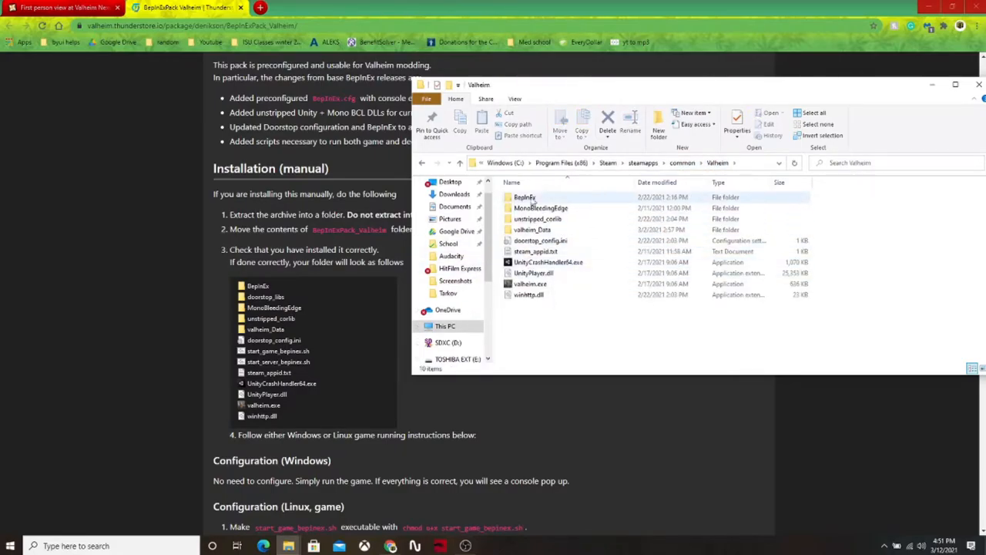
pyautogui.moveTo(525, 197)
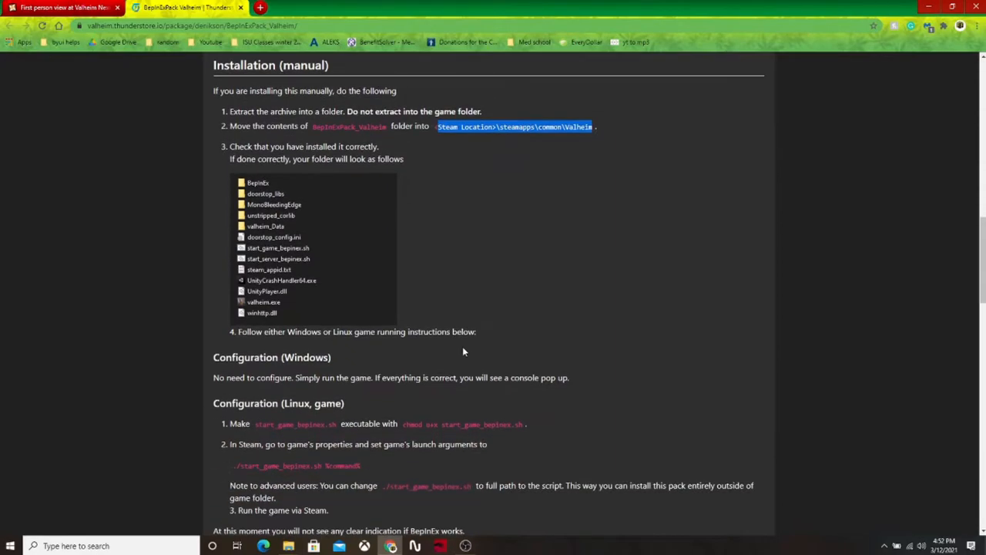
# - Show the mod's Files list with CameraMod.dll v0.0.8c as the main file
pyautogui.scroll(-3)
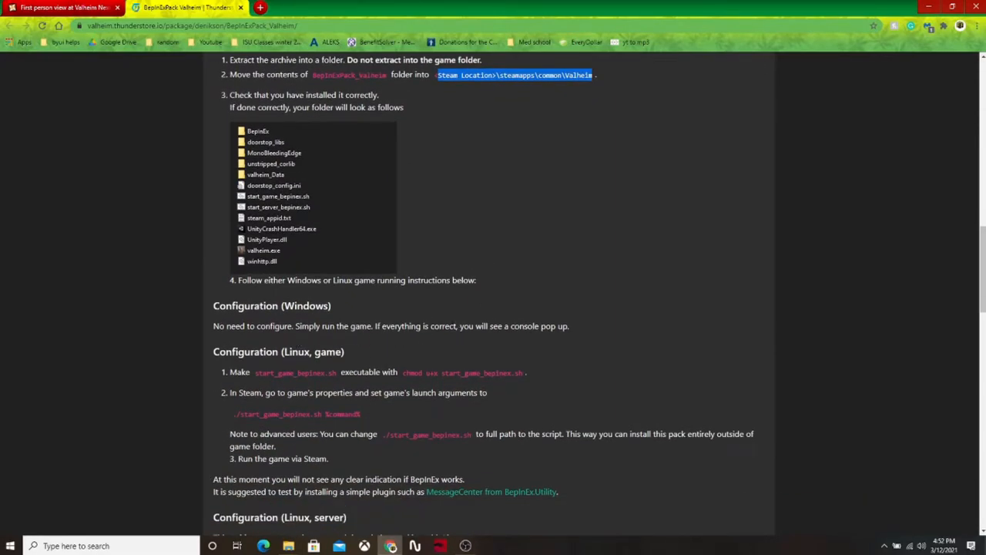
pyautogui.moveTo(594, 344)
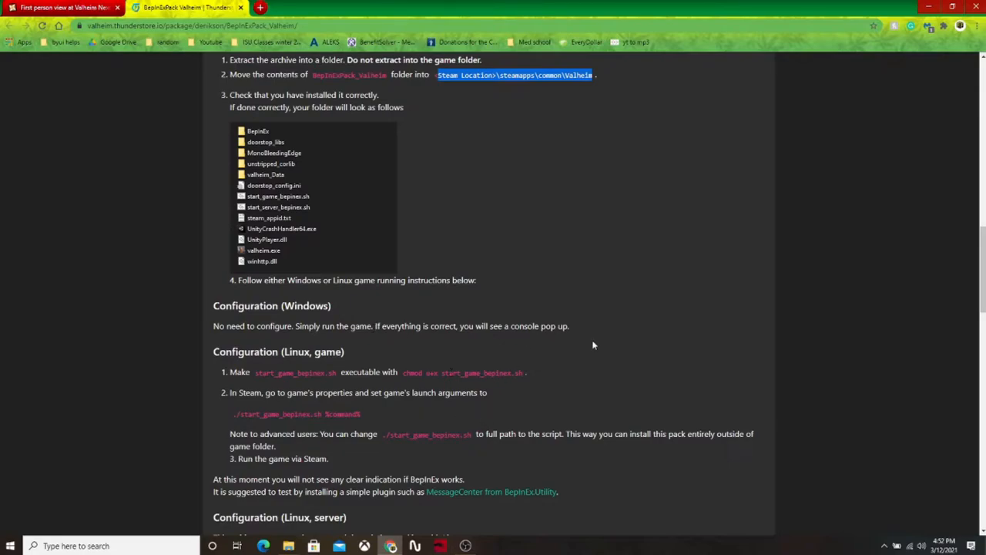
pyautogui.scroll(3)
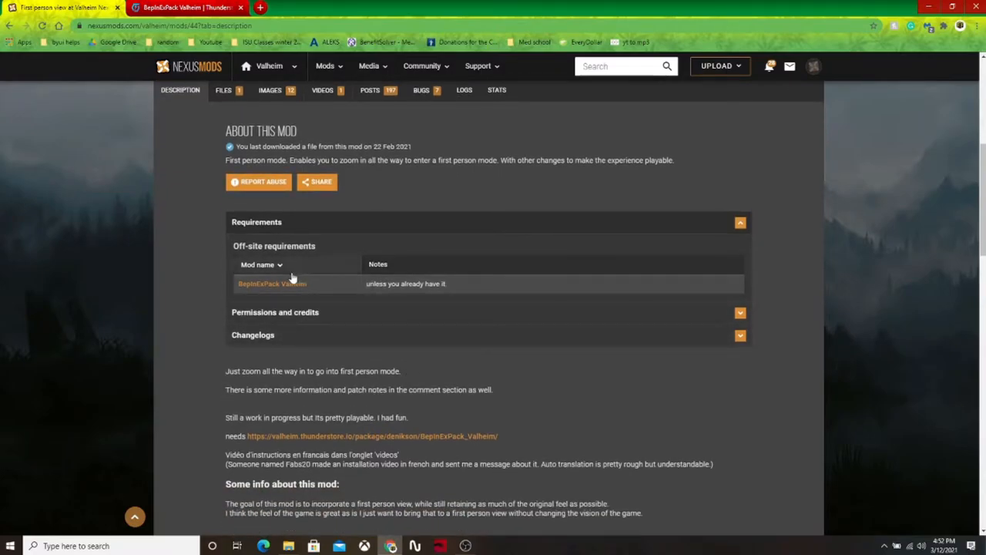
pyautogui.scroll(-3)
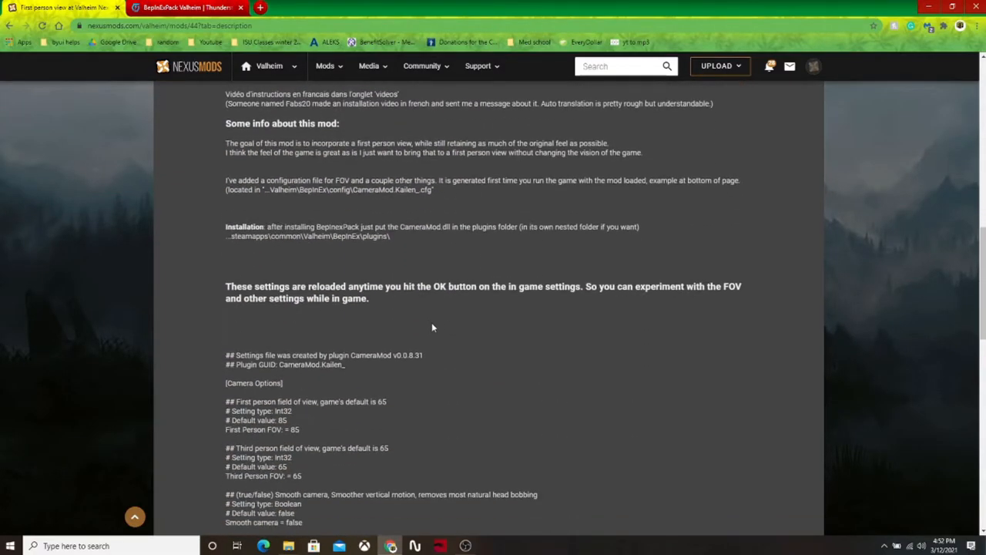
pyautogui.click(224, 244)
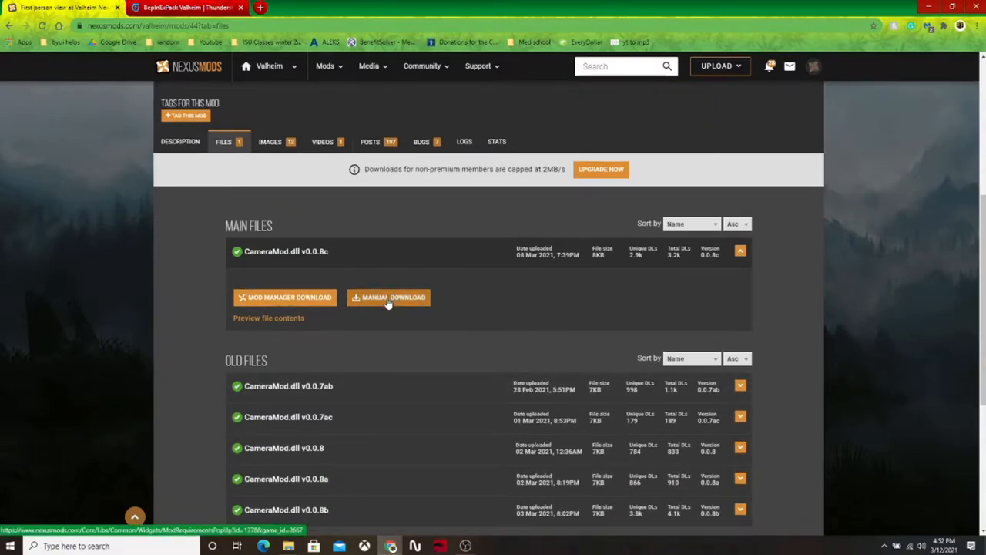
# - Manually download CameraMod.dll v0.0.8c via the free slow download option
pyautogui.click(390, 298)
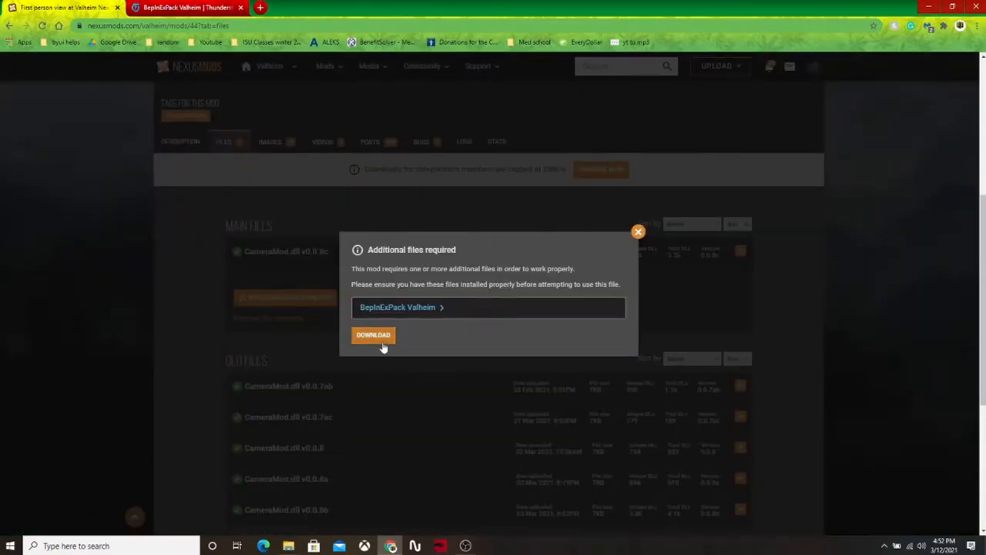
pyautogui.click(373, 334)
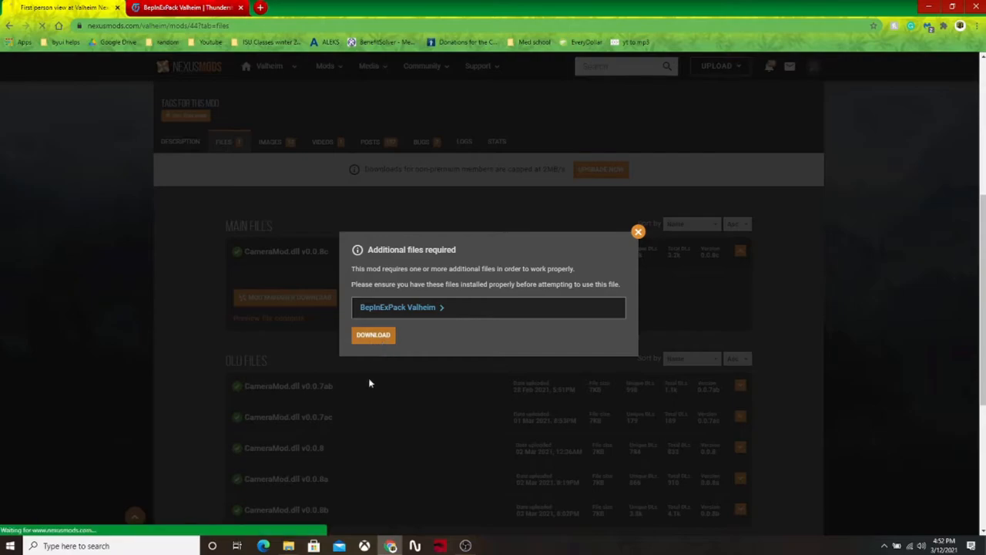
pyautogui.click(374, 335)
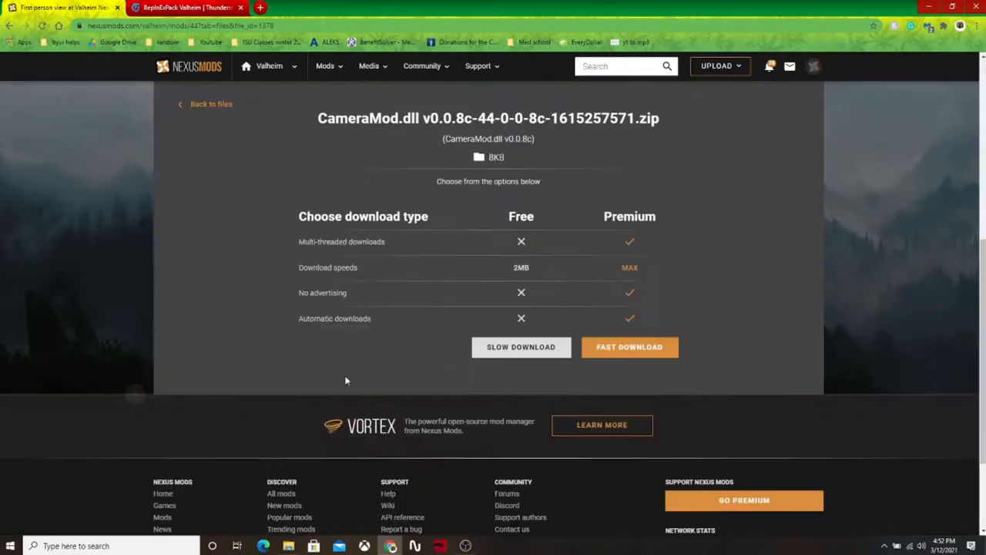
pyautogui.scroll(-3)
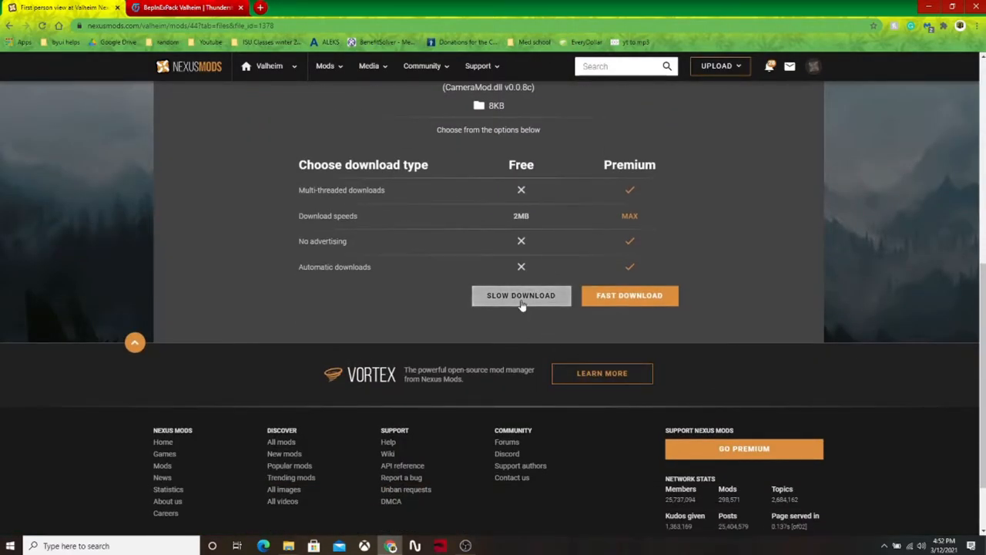
pyautogui.click(521, 295)
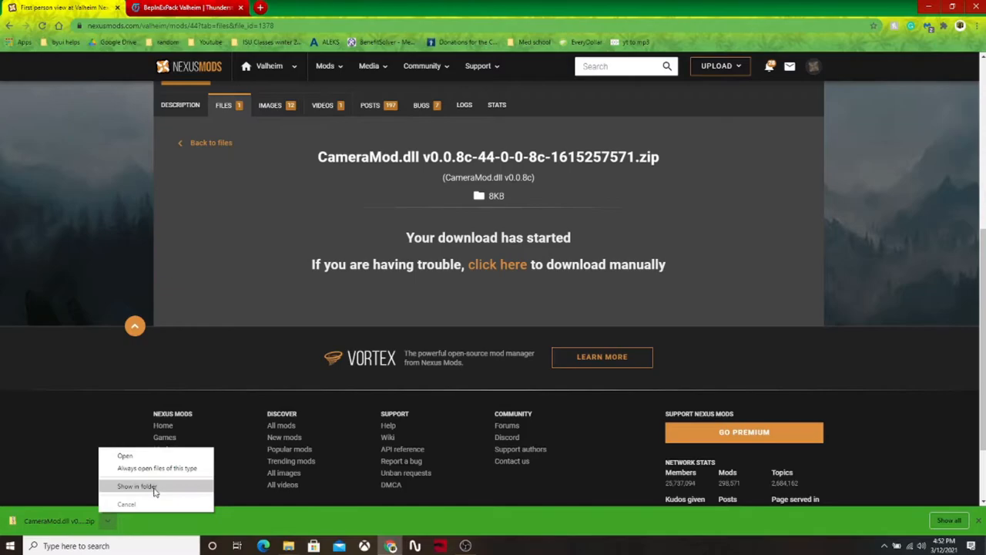
# - Extract the downloaded CameraMod zip in Downloads and return to the Valheim game folder
pyautogui.click(136, 485)
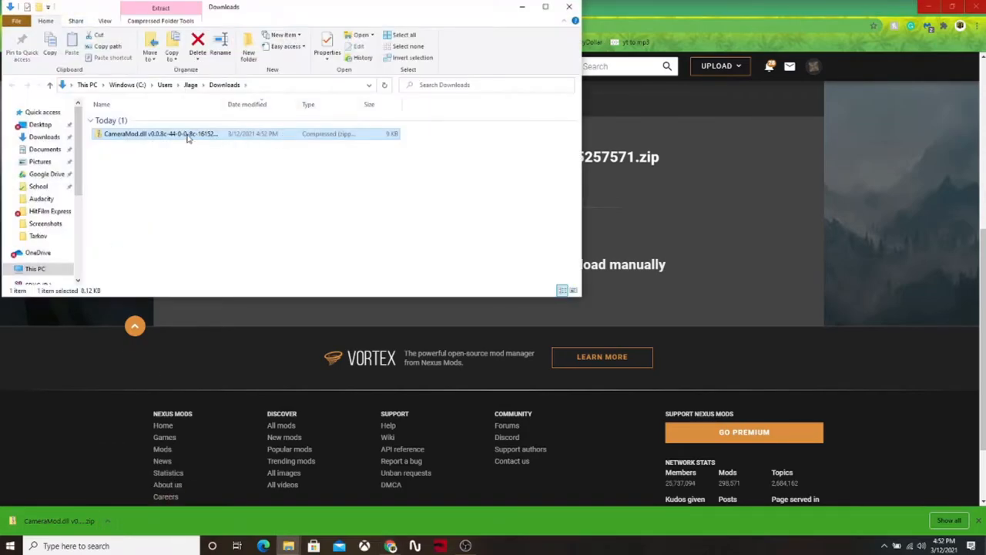
pyautogui.rightClick(160, 133)
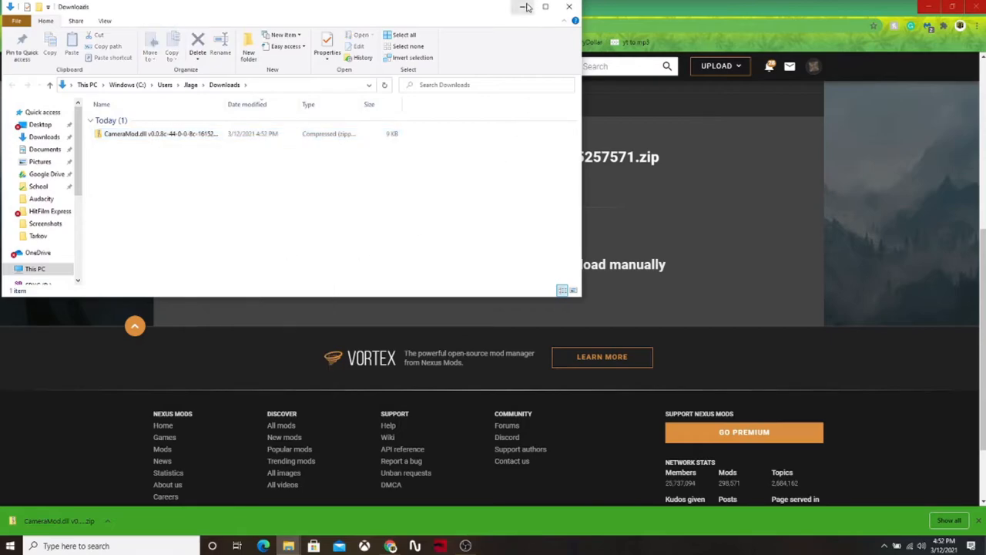
pyautogui.rightClick(159, 134)
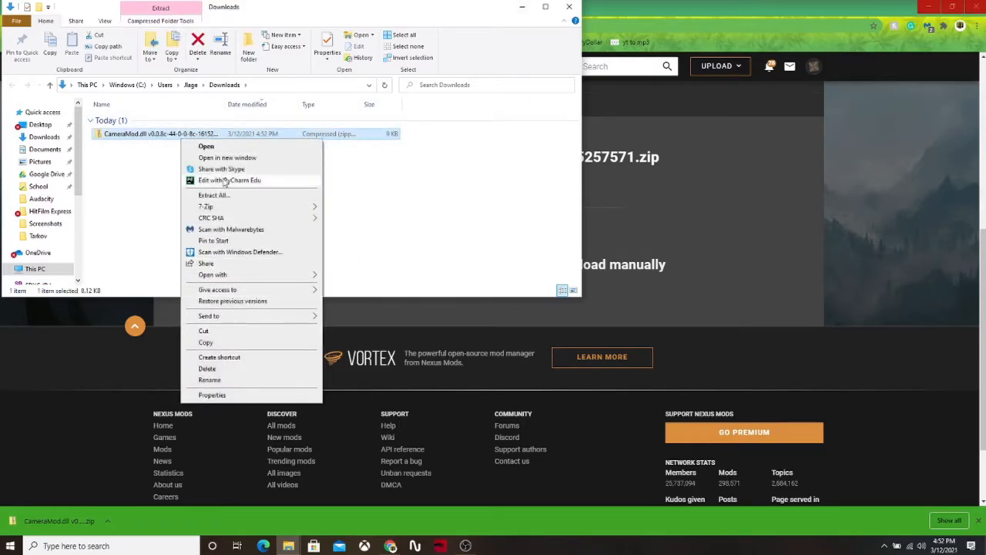
pyautogui.click(213, 195)
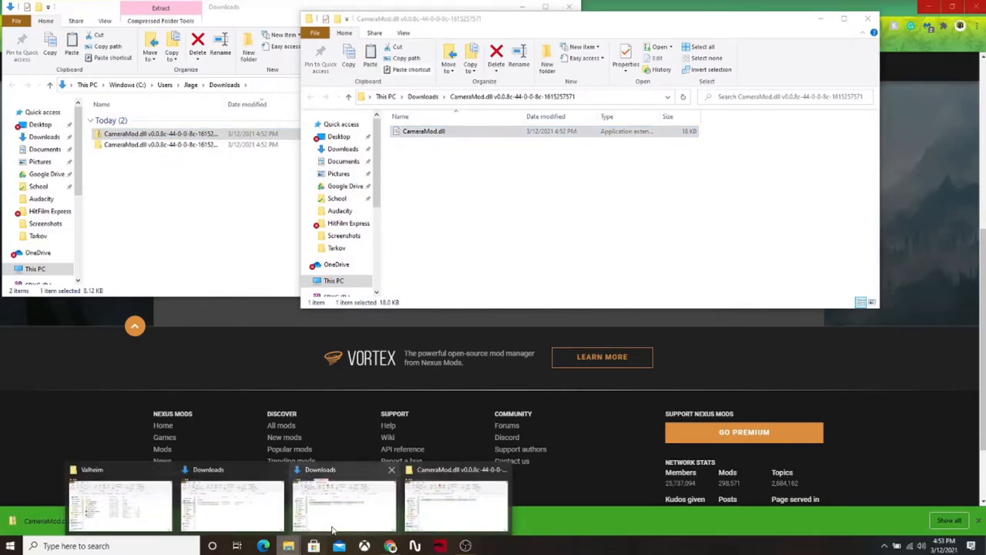
pyautogui.click(119, 504)
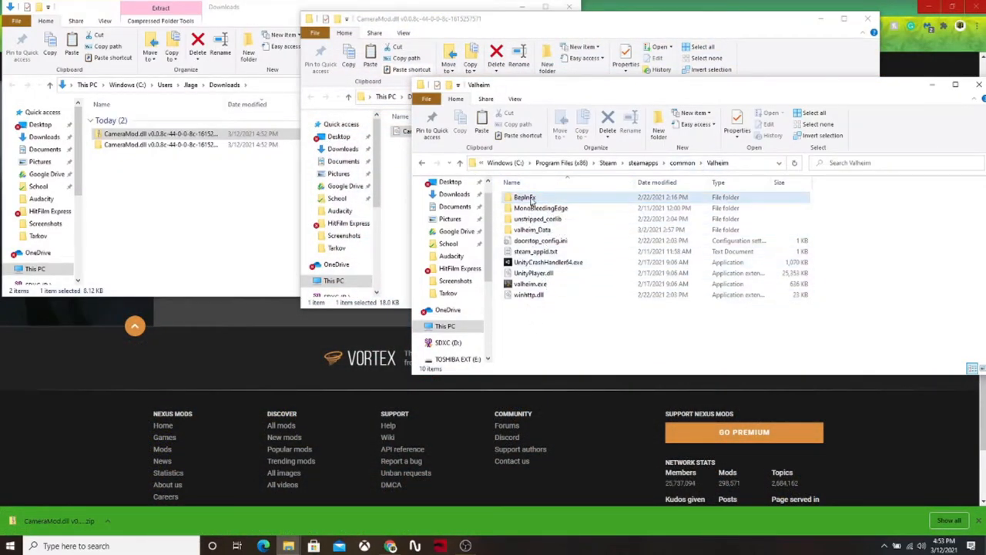
# - Enter Valheim's BepInEx folder listing cache, config, core, patchers and plugins
pyautogui.doubleClick(524, 197)
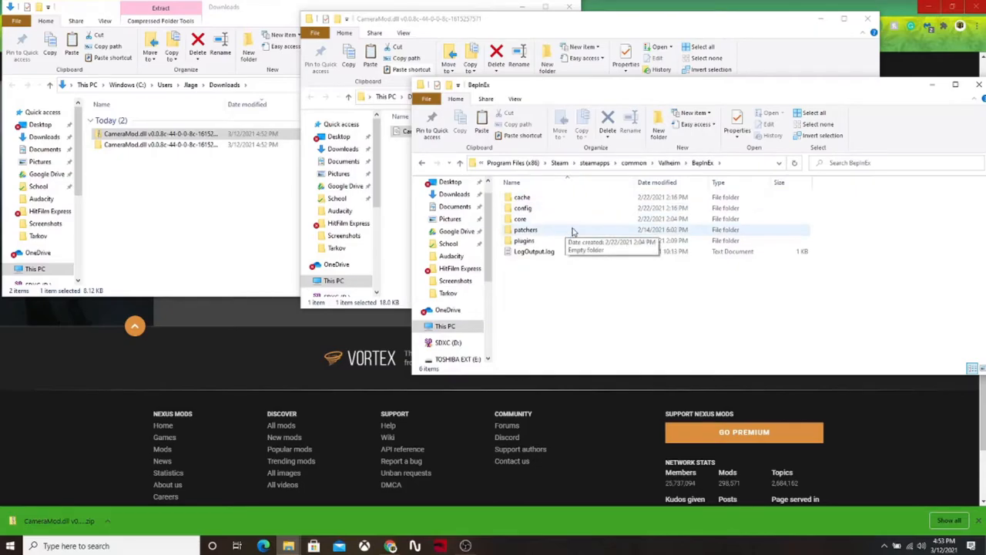
pyautogui.moveTo(552, 198)
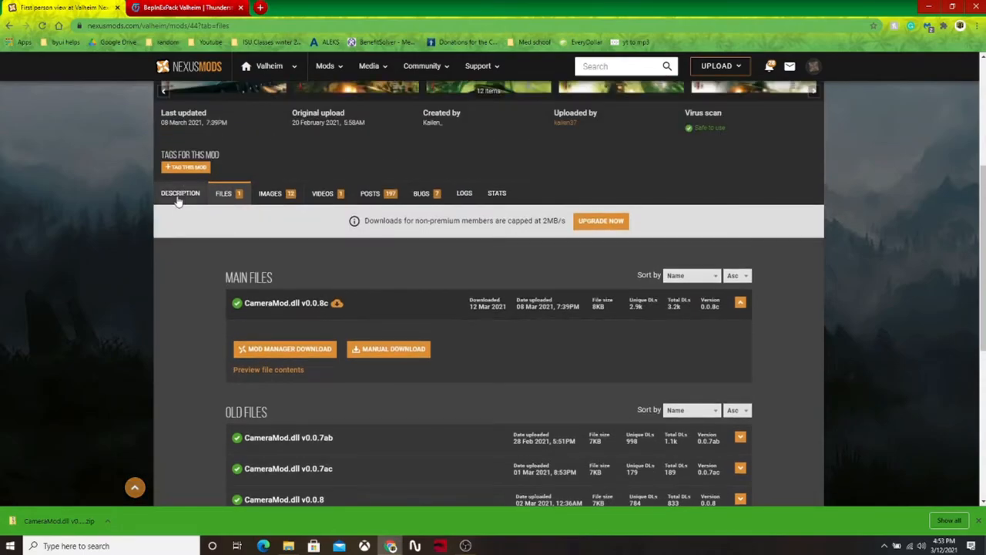
# - Review the mod's installation notes pointing CameraMod.dll to the BepInEx plugins folder
pyautogui.click(180, 192)
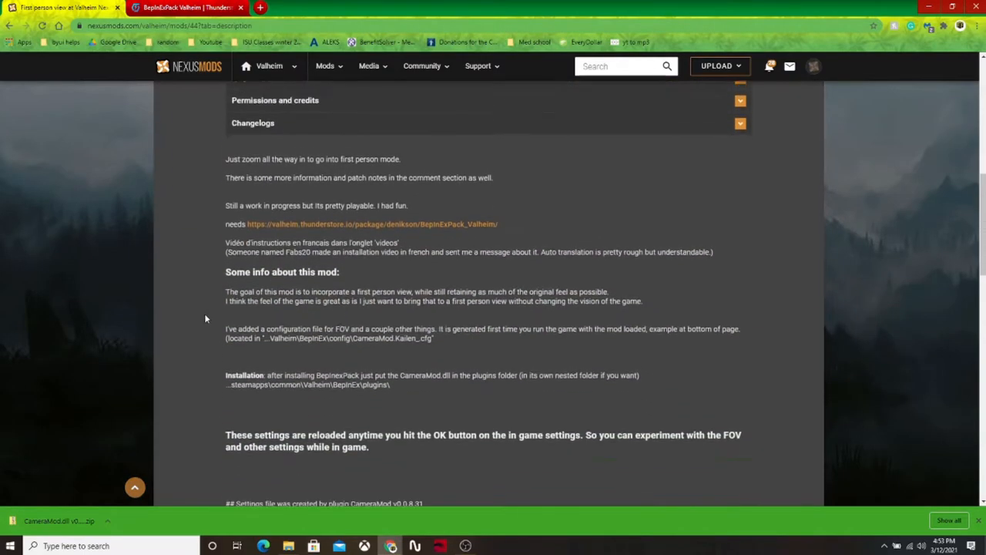
pyautogui.scroll(-3)
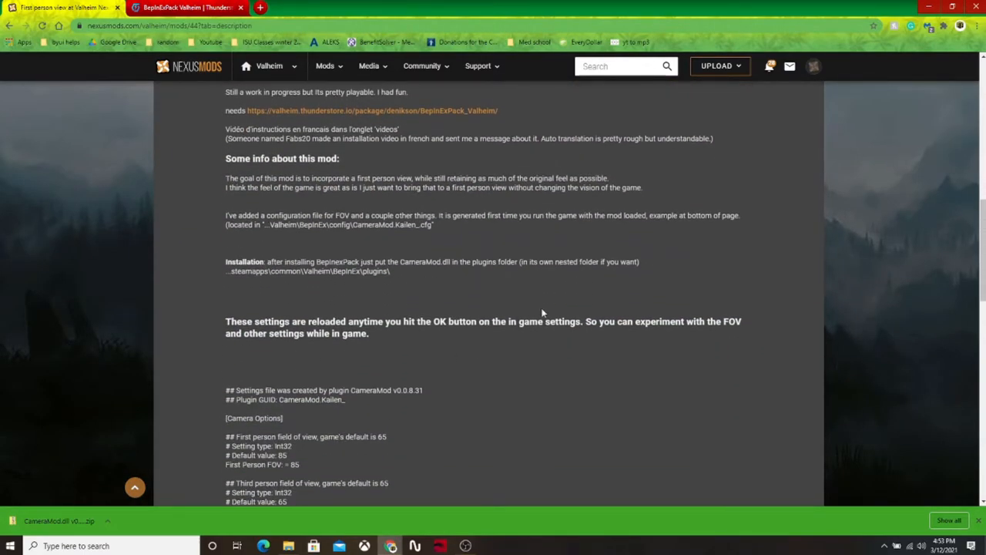
pyautogui.moveTo(476, 429)
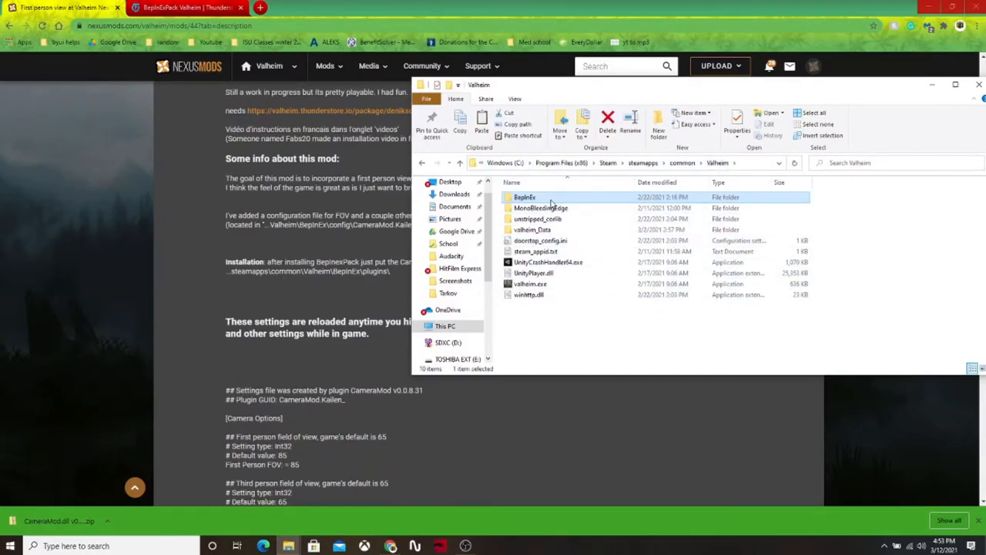
# - Place CameraMod.dll into BepInEx's plugins folder, replacing the existing copy
pyautogui.doubleClick(525, 197)
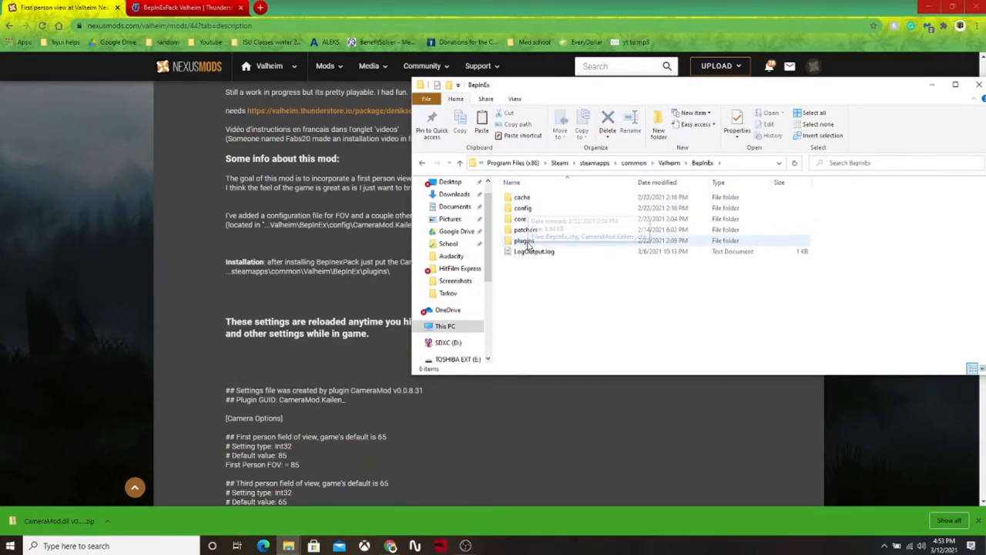
pyautogui.doubleClick(524, 241)
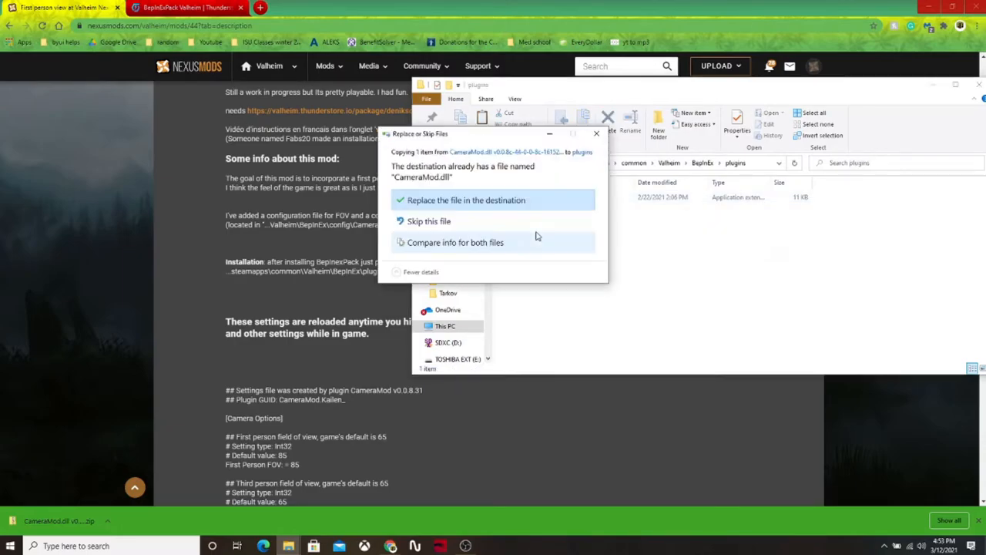
pyautogui.click(466, 199)
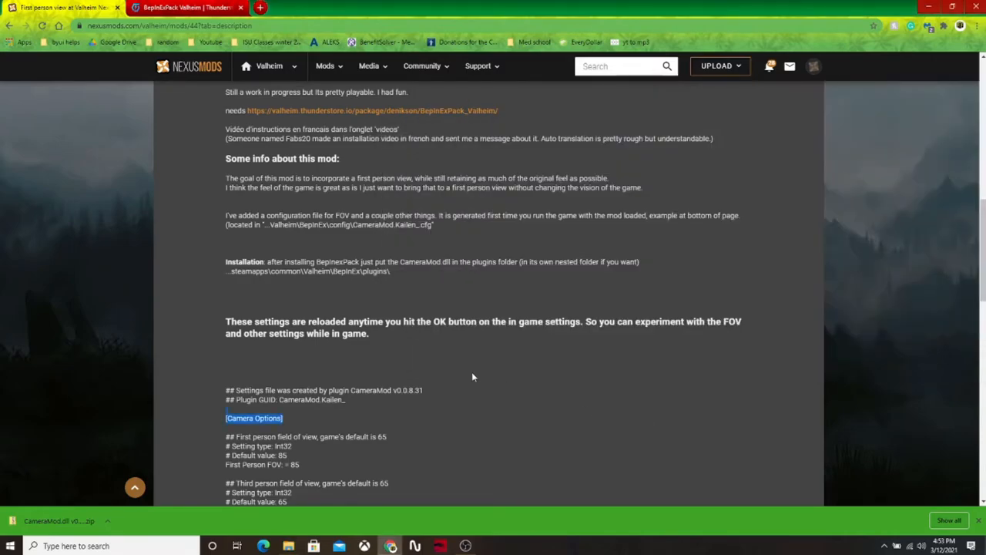
pyautogui.scroll(-3)
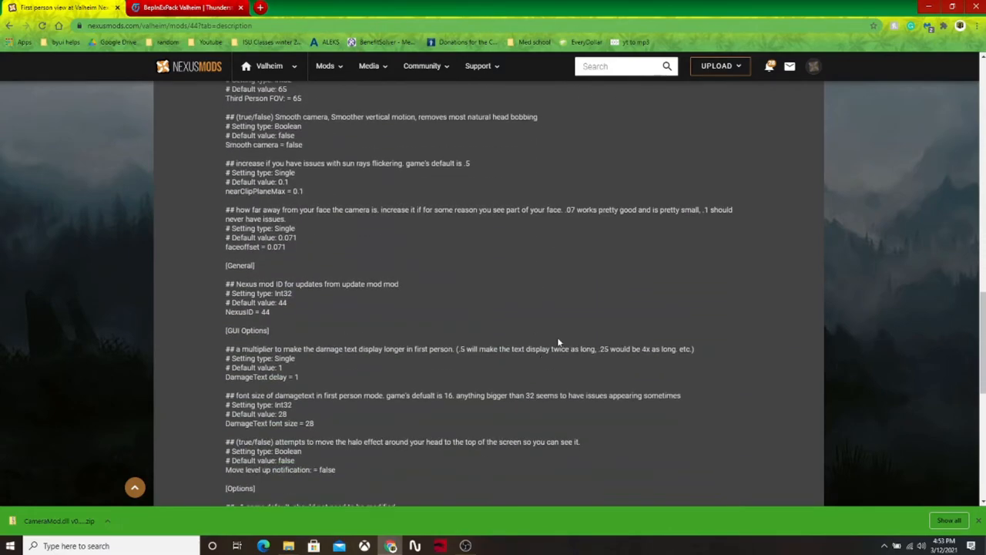
pyautogui.moveTo(495, 510)
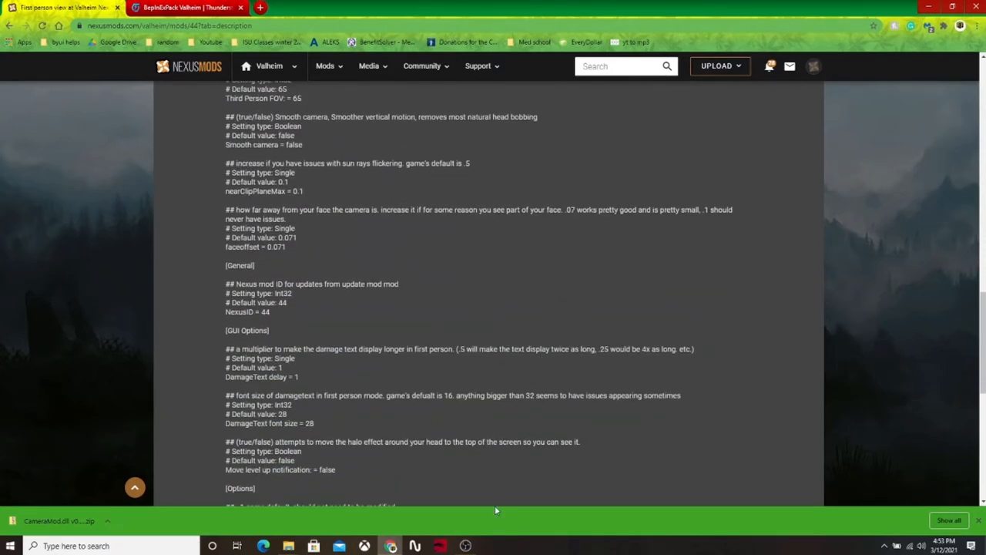
pyautogui.press('alt+tab')
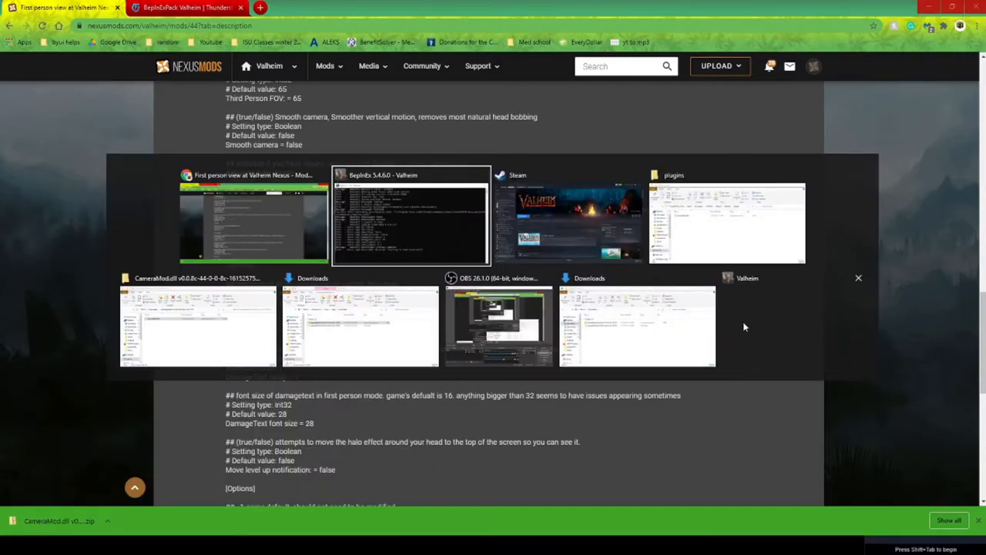
# - Switch to the running Valheim game and bring its window to the front
pyautogui.click(410, 215)
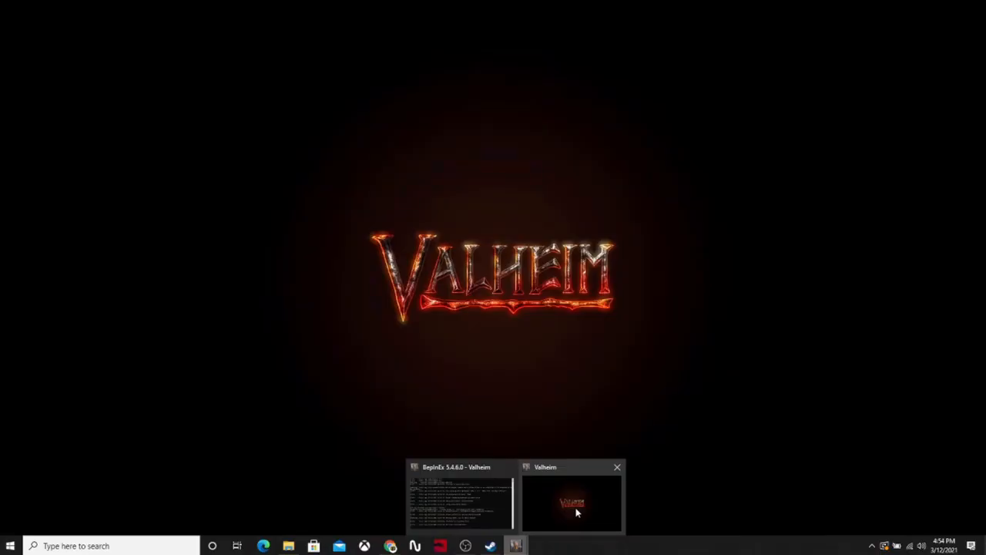
pyautogui.click(461, 501)
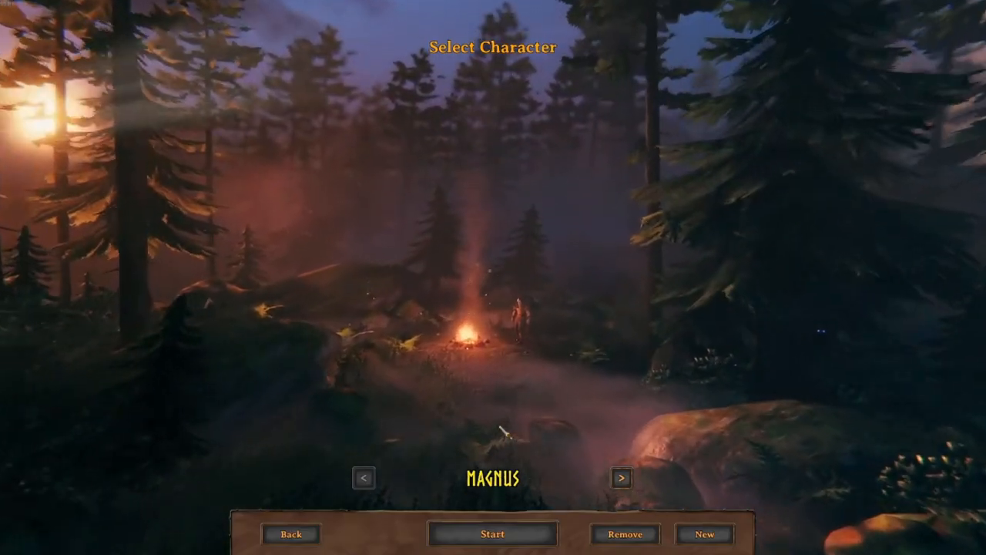
# - Start the selected character and load into the Black Forest in first-person view
pyautogui.click(493, 533)
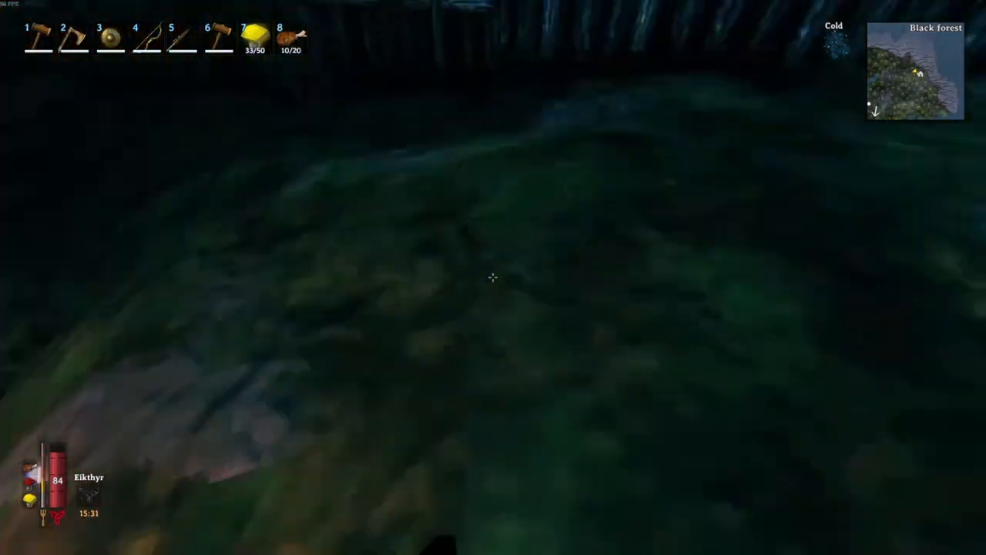
pyautogui.moveTo(493, 277)
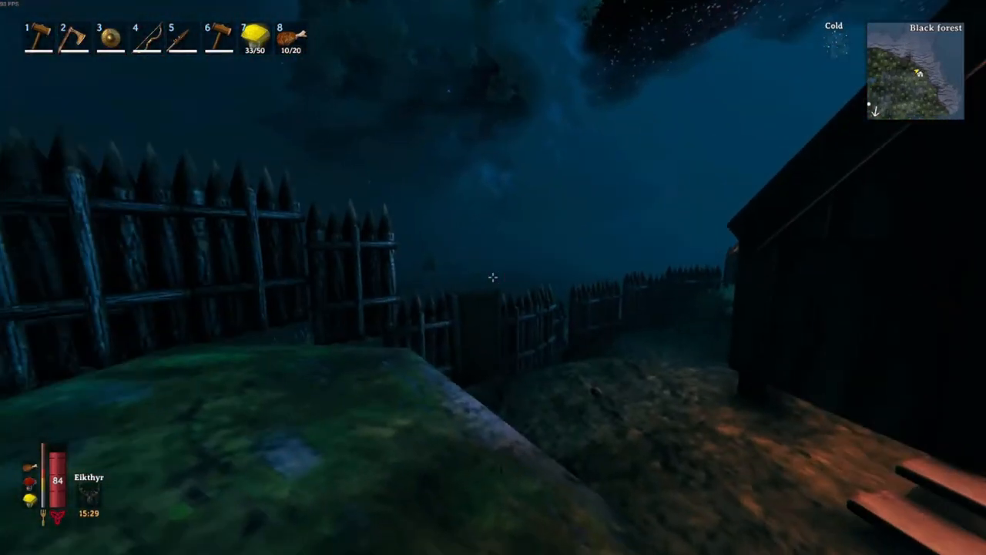
pyautogui.moveTo(493, 277)
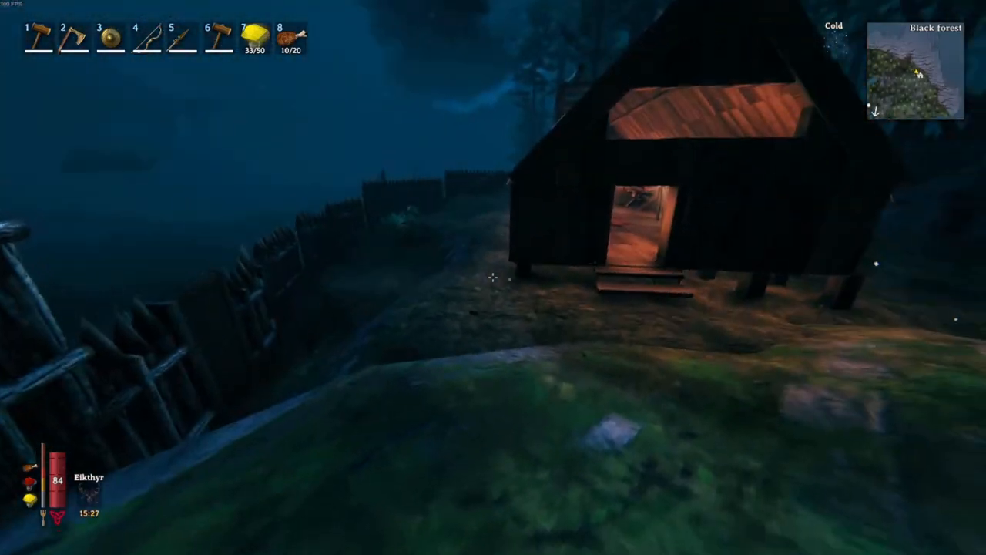
pyautogui.moveTo(494, 277)
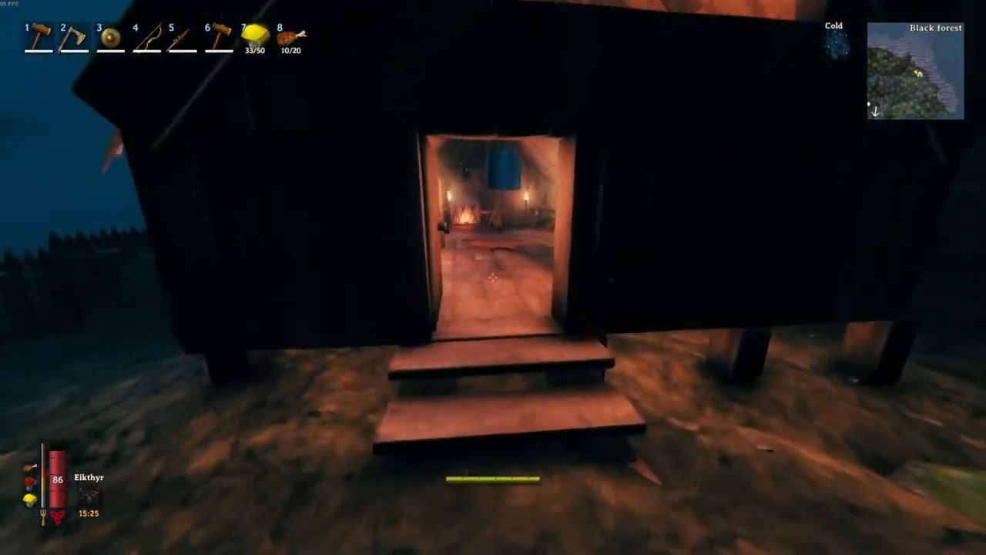